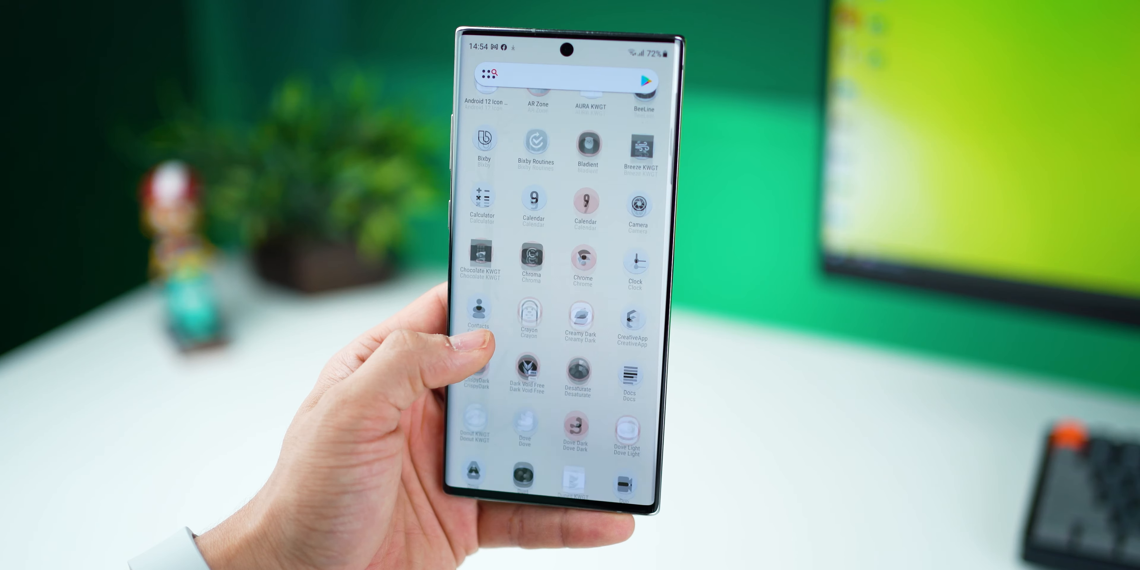
Scroll the app drawer to view the dark monochrome themed icons
scroll("down", 3)
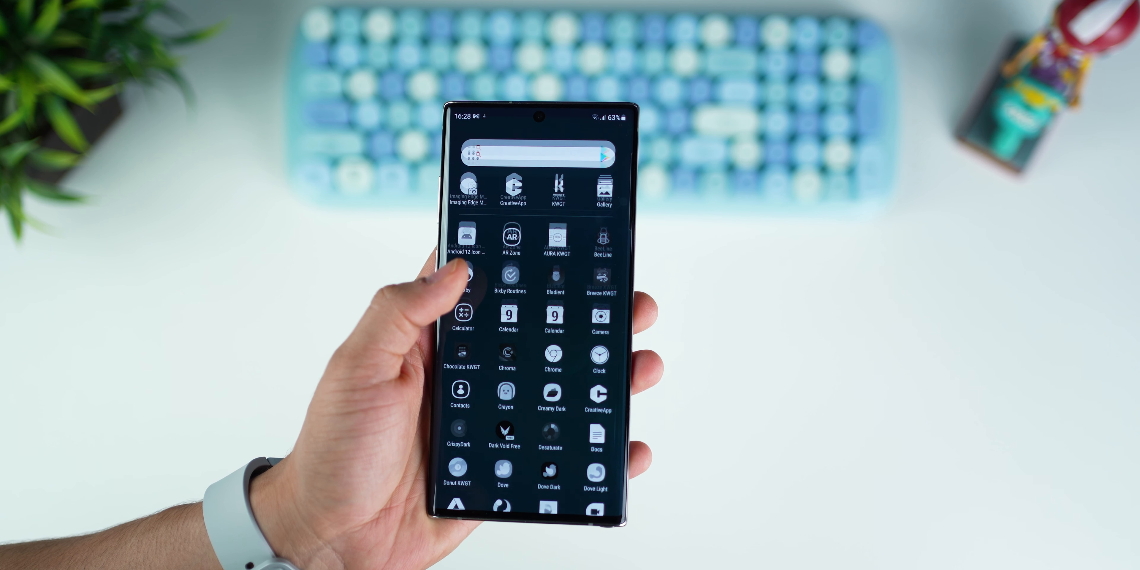
Scroll down the app drawer toward Raven KWGT
scroll("down", 3)
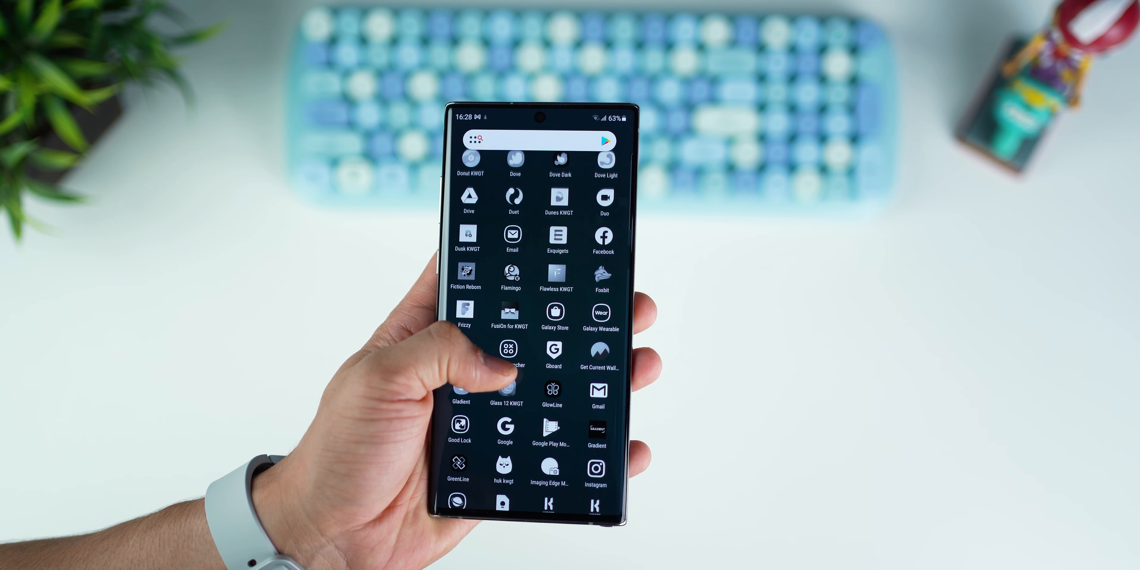
scroll("down", 3)
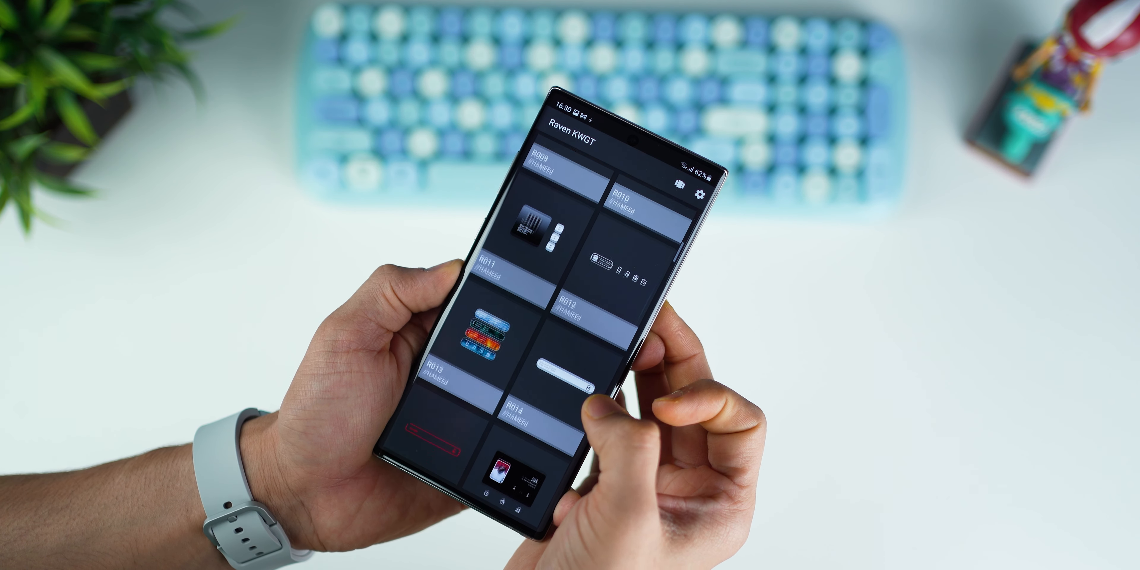
Browse Raven widgets, launch the installed Whicons icon pack and scroll its icons
scroll("down", 3)
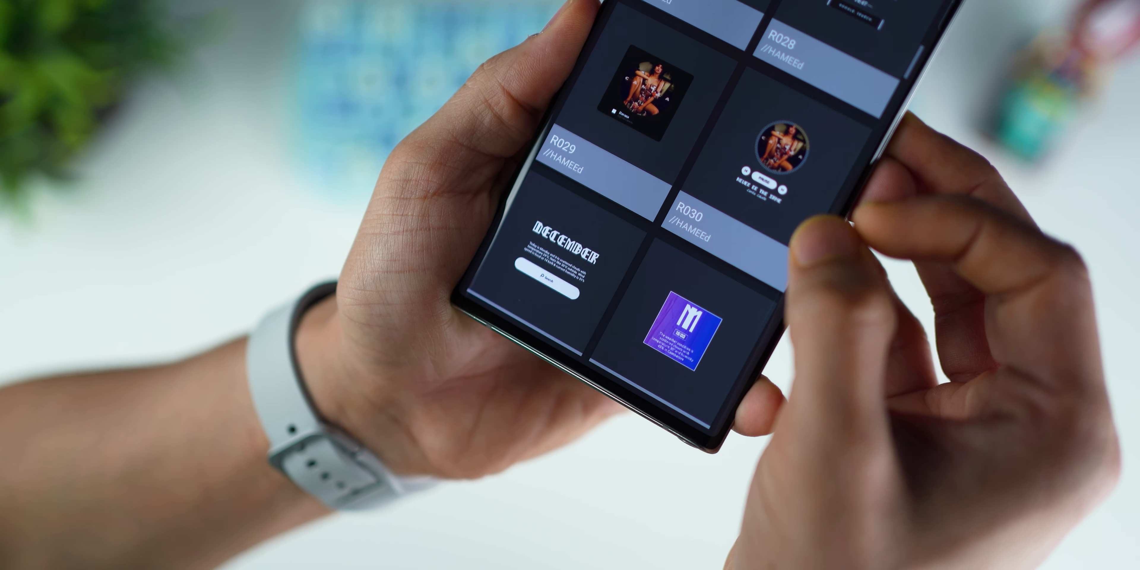
scroll("down", 3)
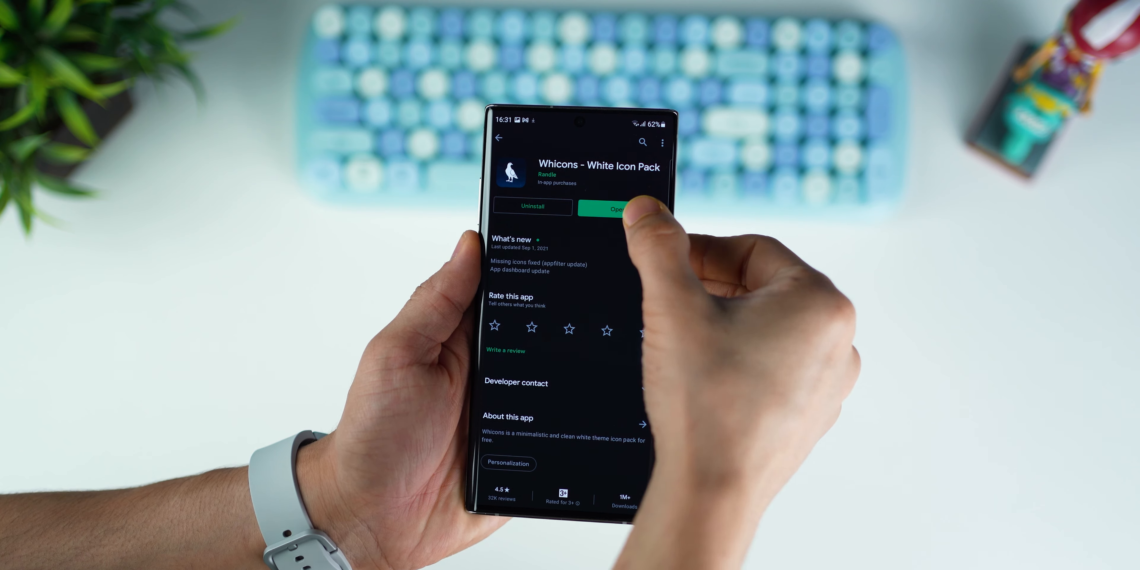
left_click(616, 209)
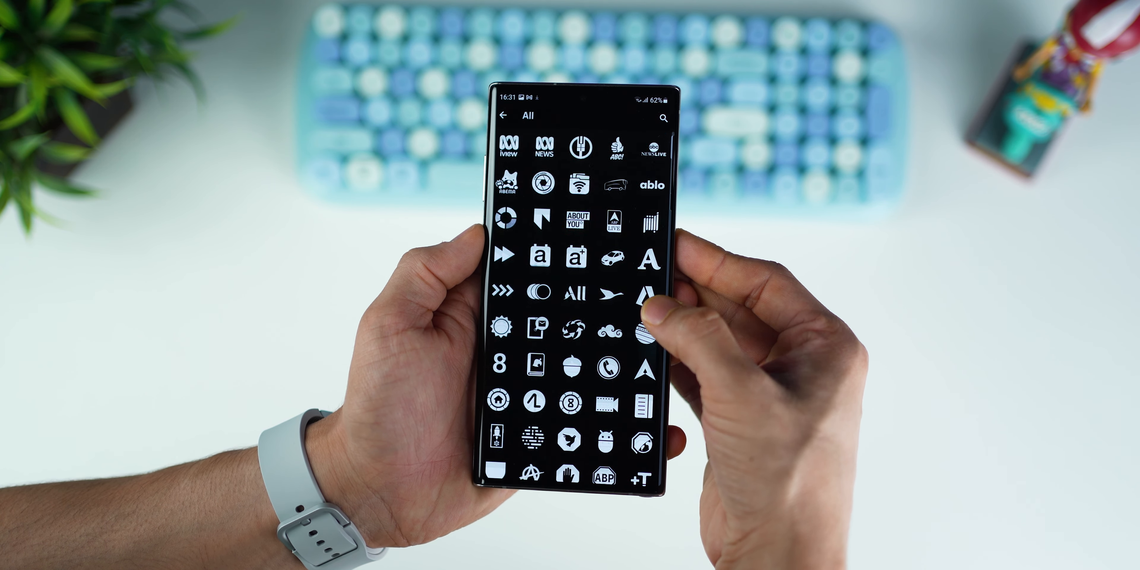
scroll("down", 3)
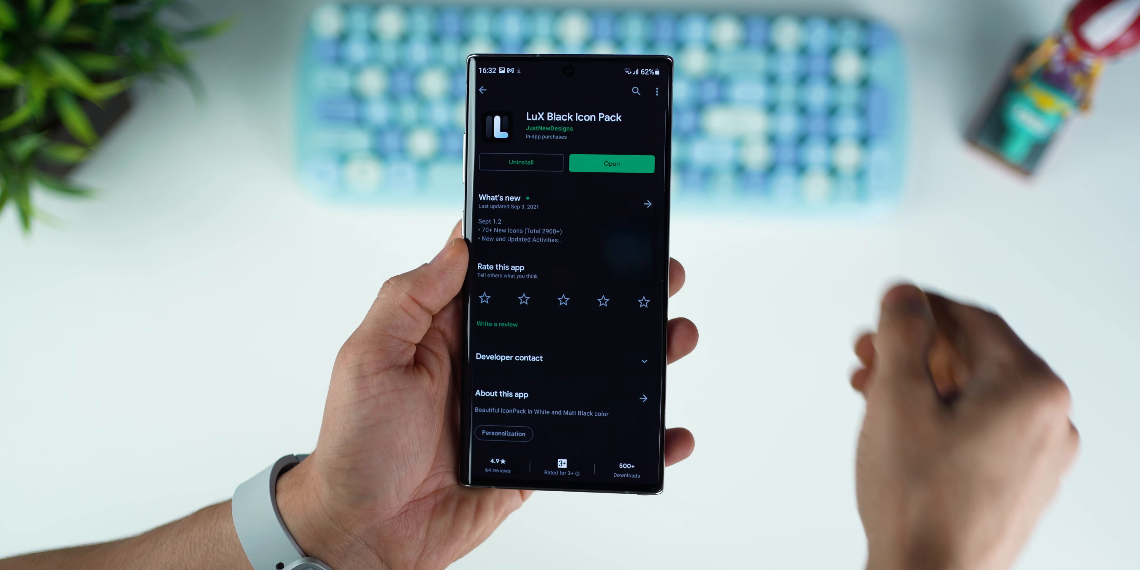
Launch LuX Black Icon Pack and browse its Wallpapers gallery
left_click(611, 164)
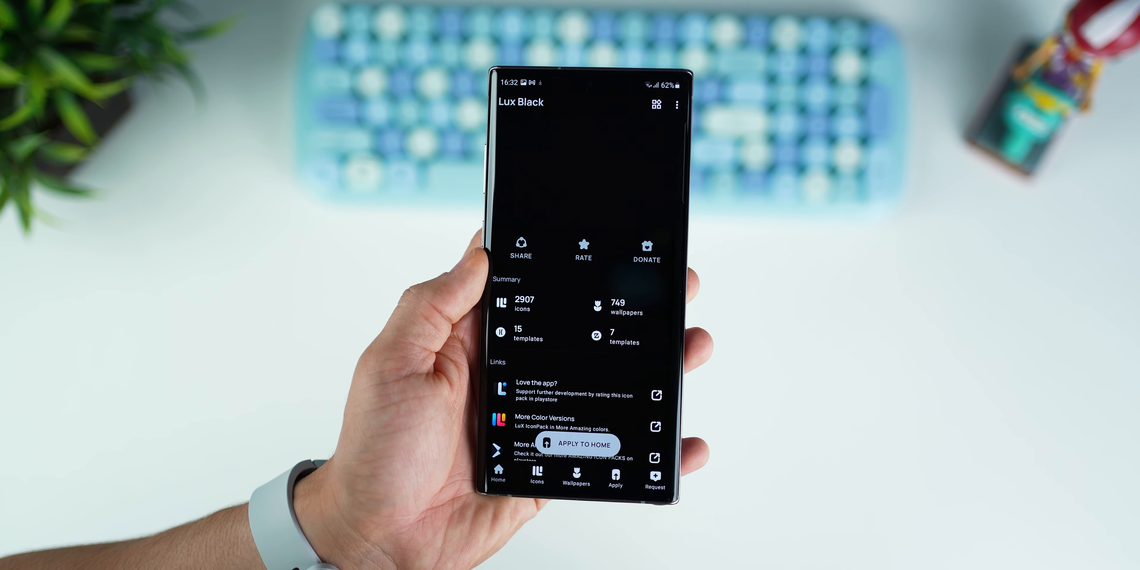
left_click(537, 475)
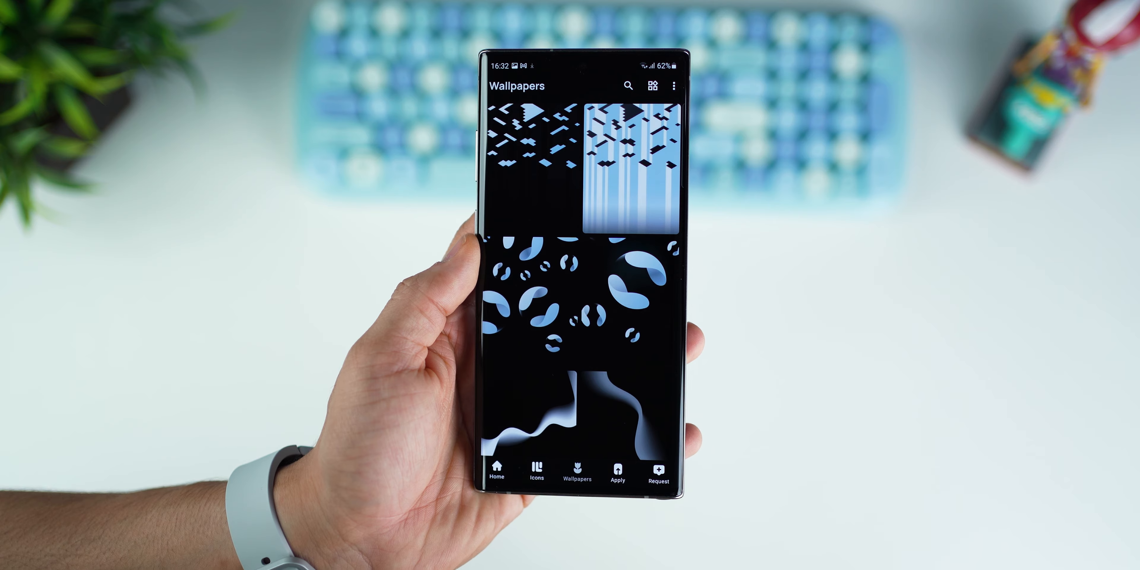
scroll("down", 3)
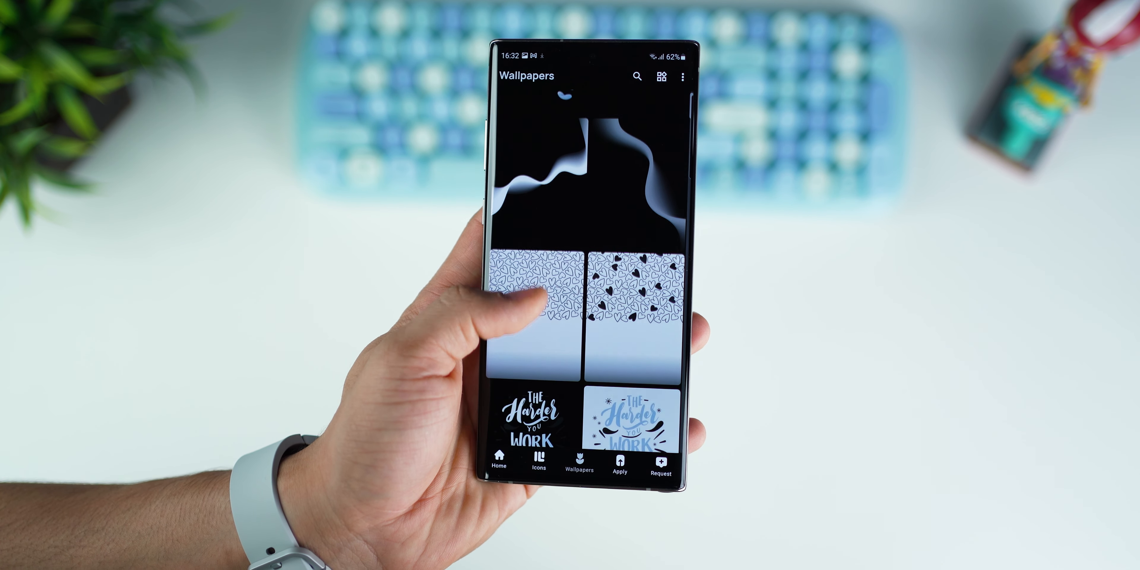
scroll("down", 3)
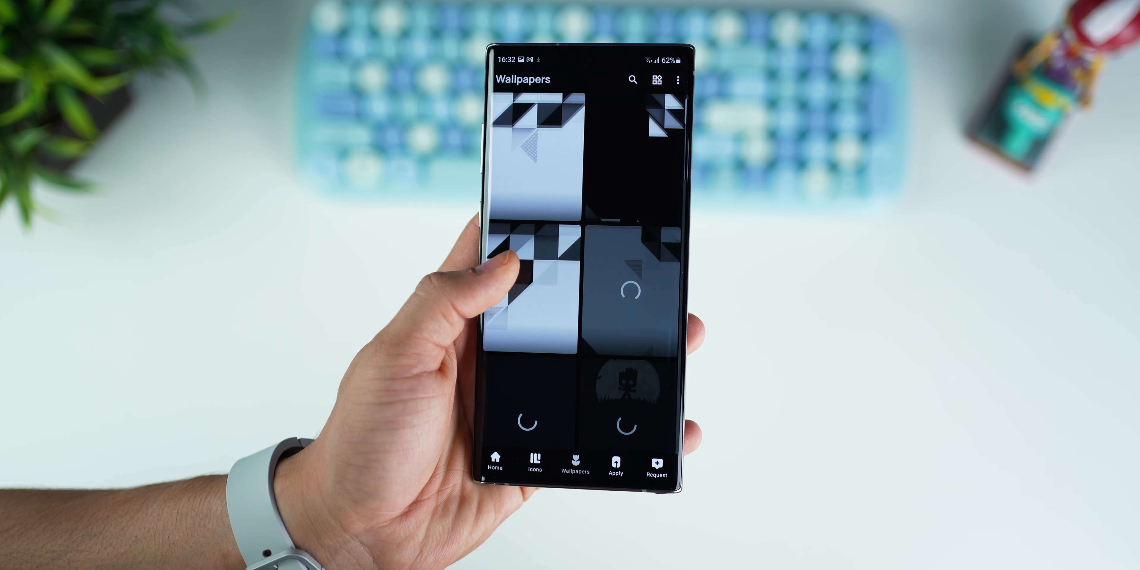
scroll("down", 3)
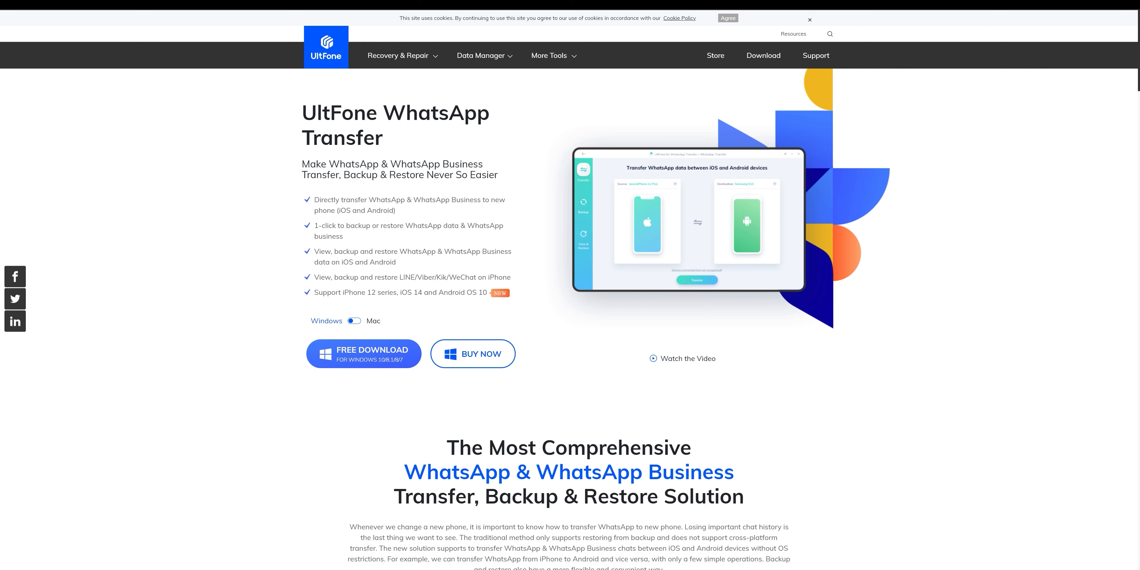
mouse_move(403, 309)
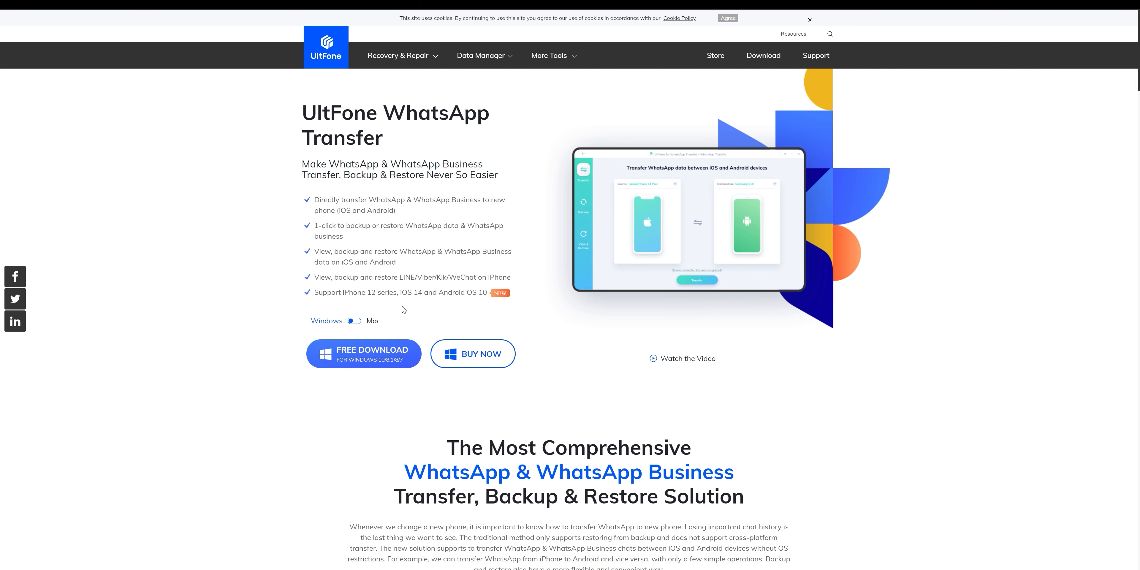
Switch the UltFone WhatsApp Transfer page to the Mac version
left_click(354, 321)
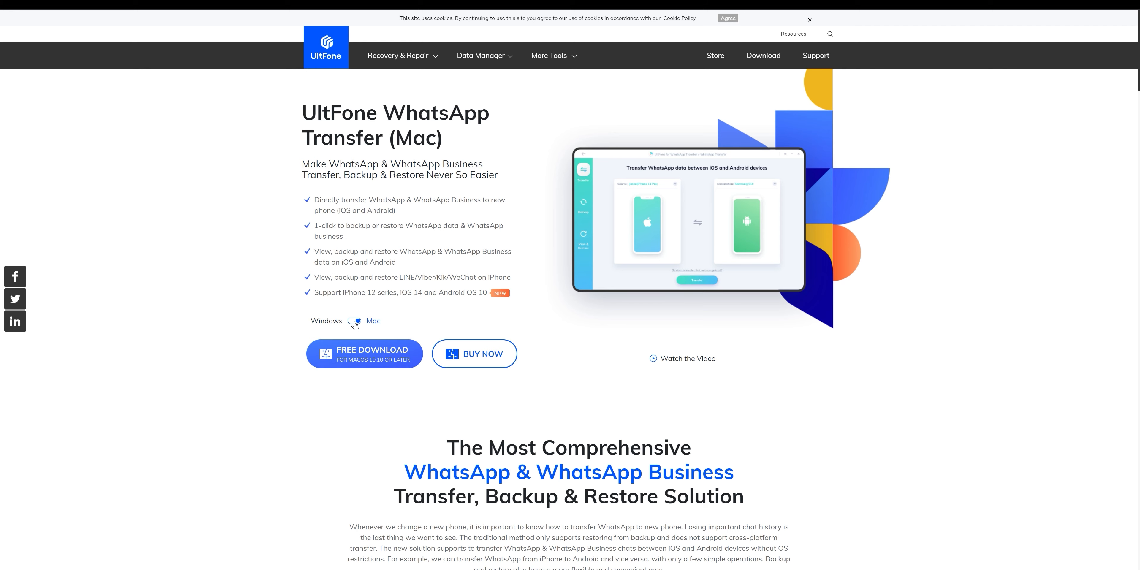
left_click(354, 320)
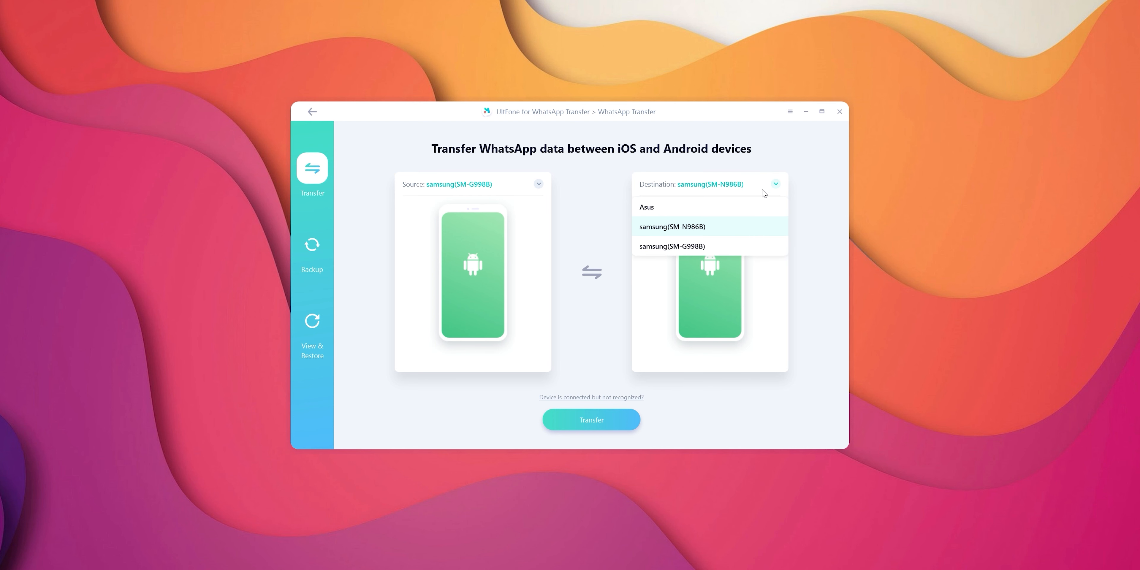
Choose the Samsung SM-N986B as the destination device
left_click(671, 227)
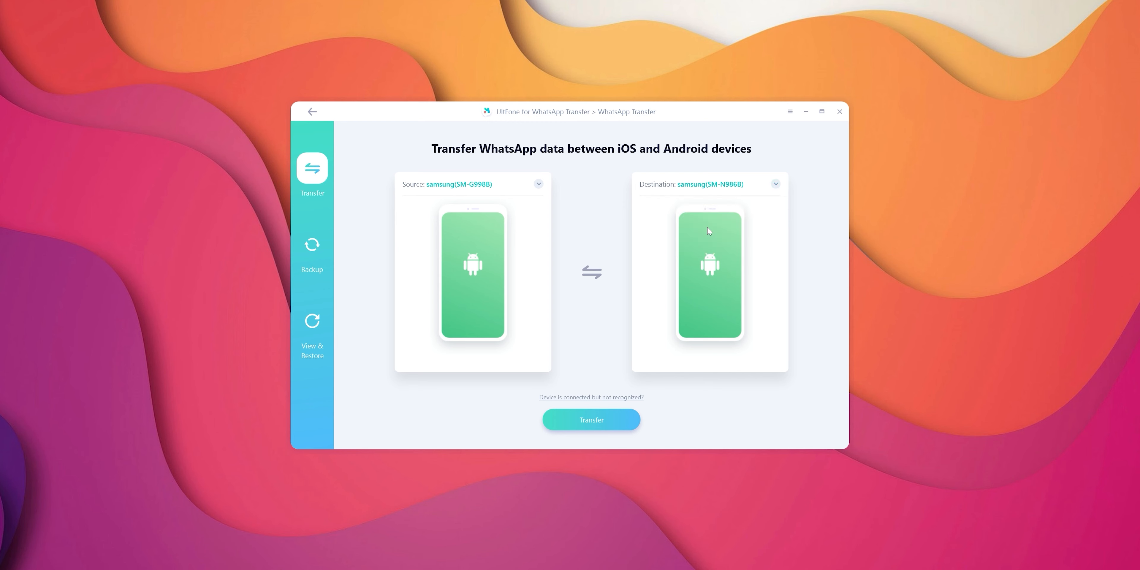
mouse_move(316, 261)
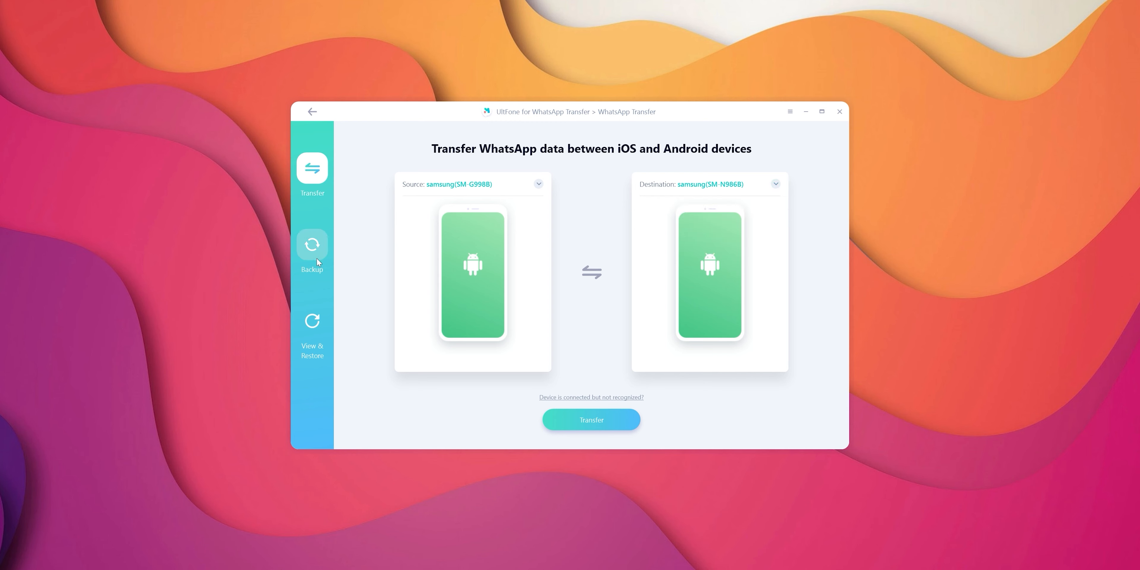
mouse_move(440, 307)
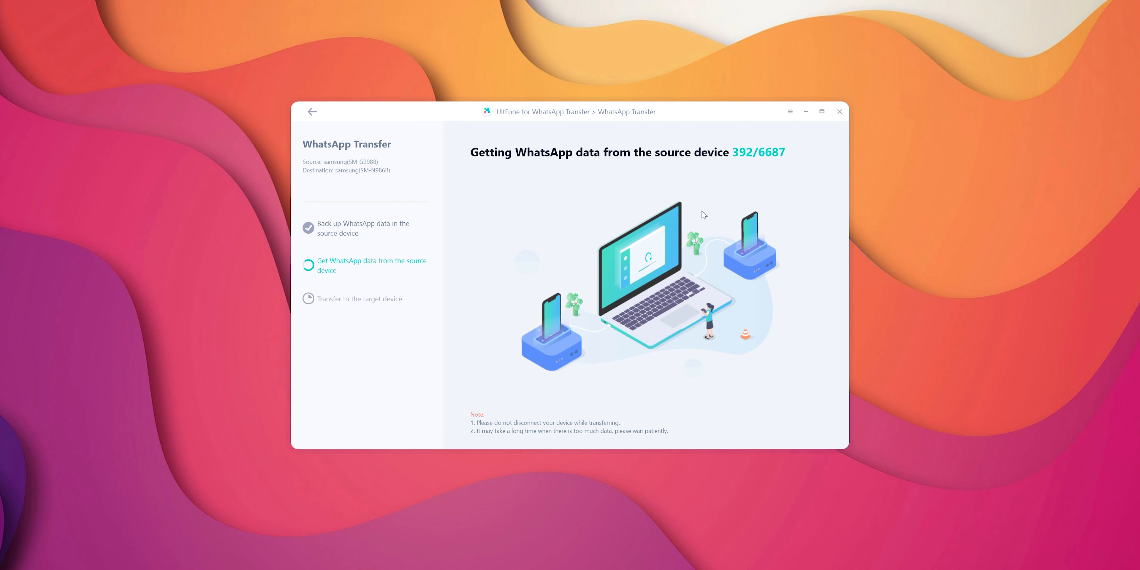
mouse_move(413, 186)
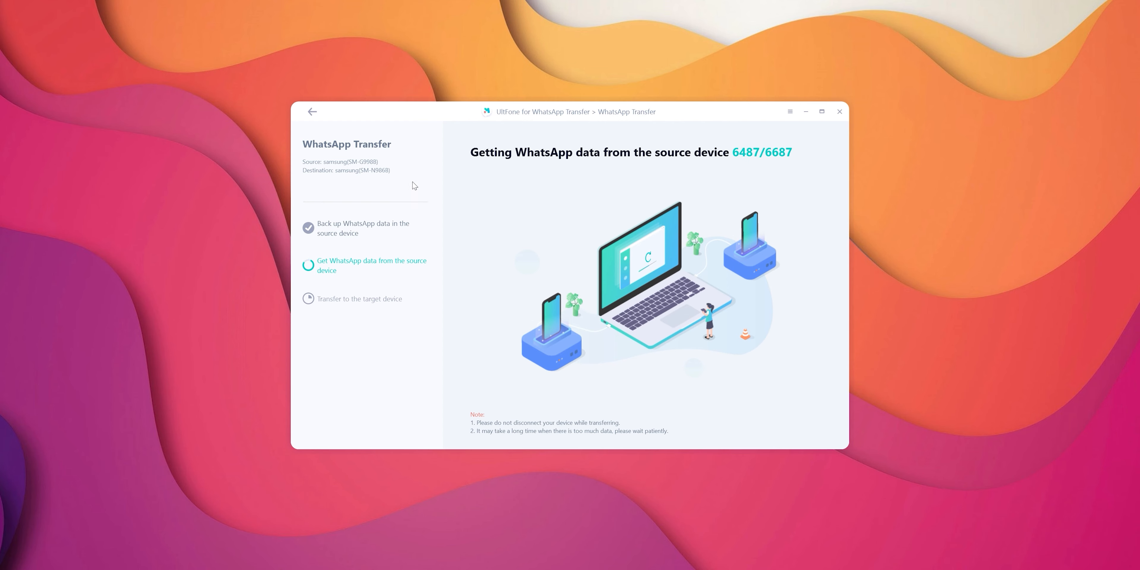